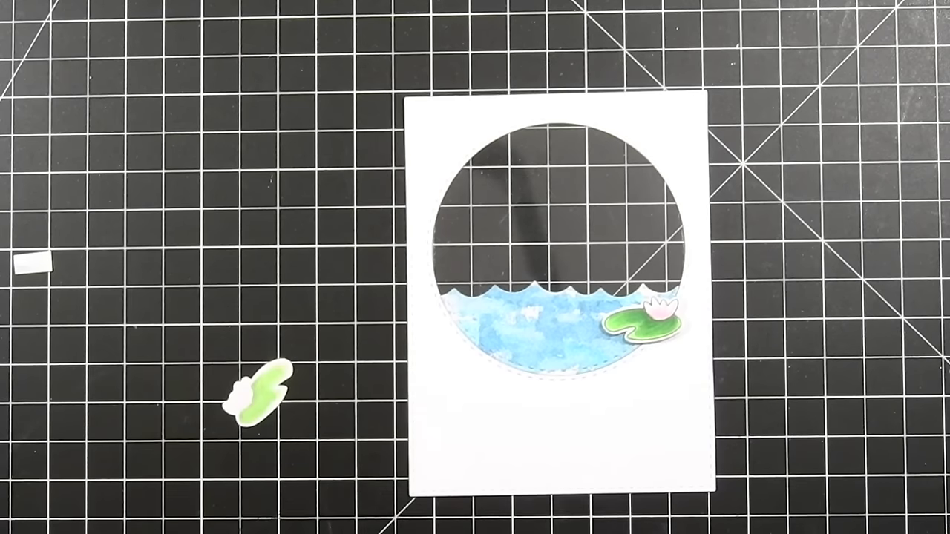
pyautogui.moveTo(267, 388); pyautogui.dragTo(497, 364)
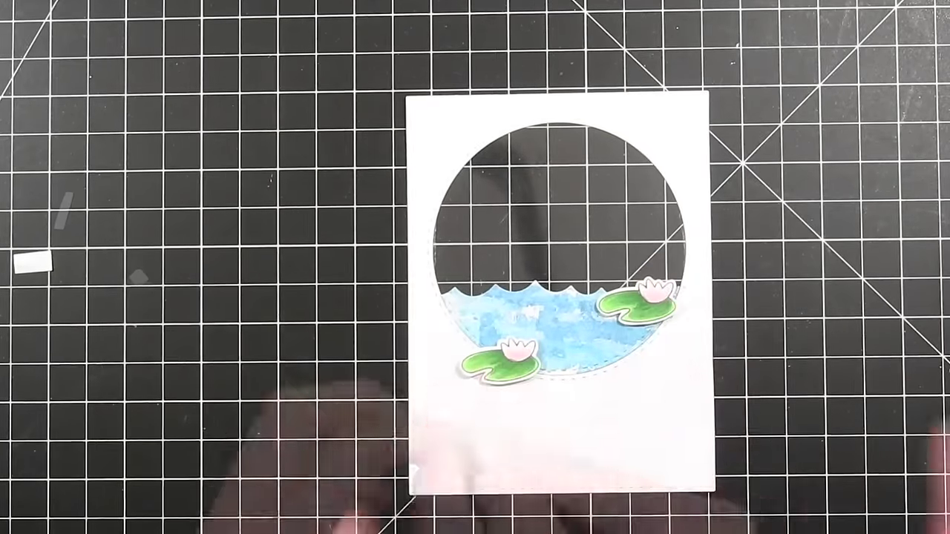